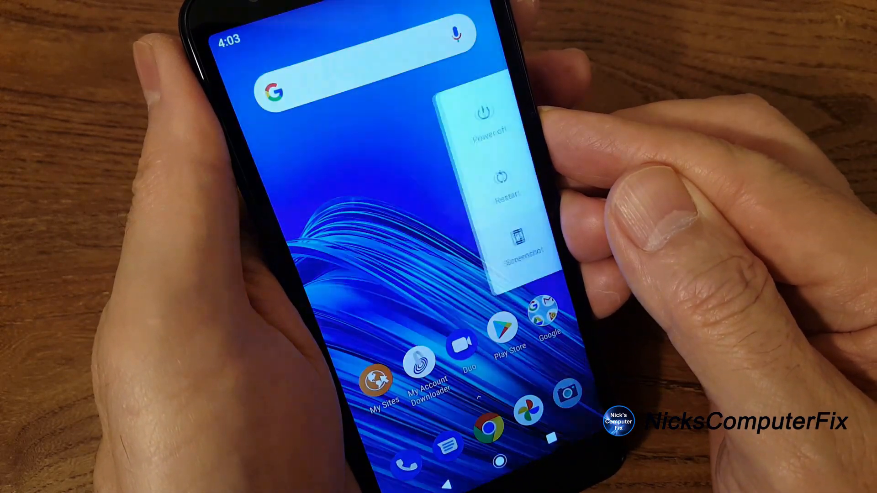
Choose Power off in the power menu to shut the phone down.
{"action": "left_click", "coordinate": [483, 122]}
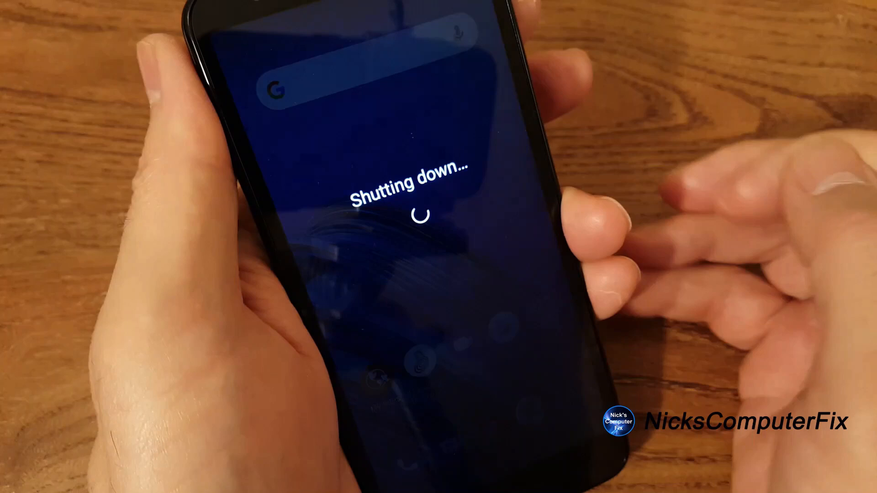